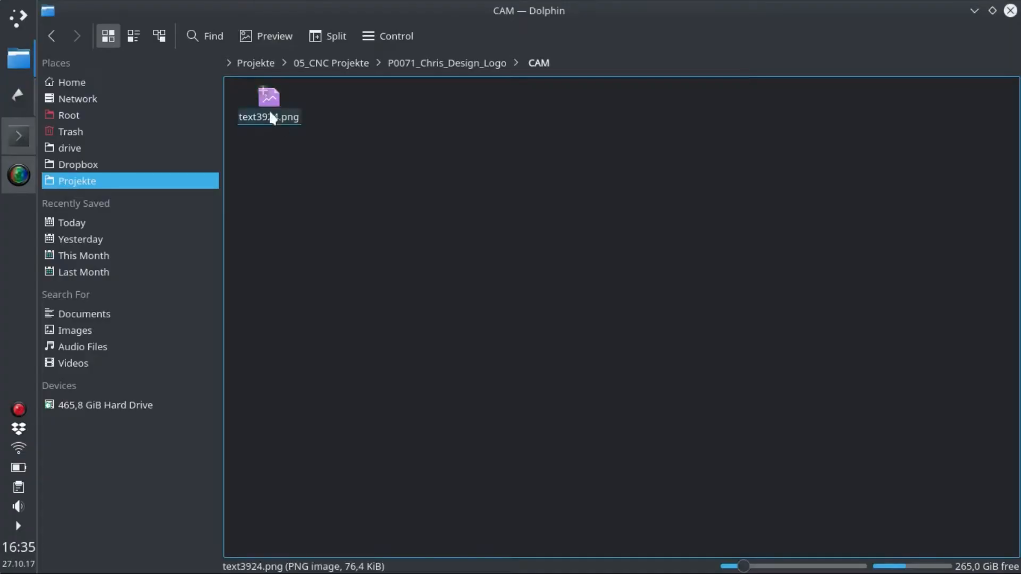
- Open text3924.png from the CAM project folder in Inkscape
double_click(268, 98)
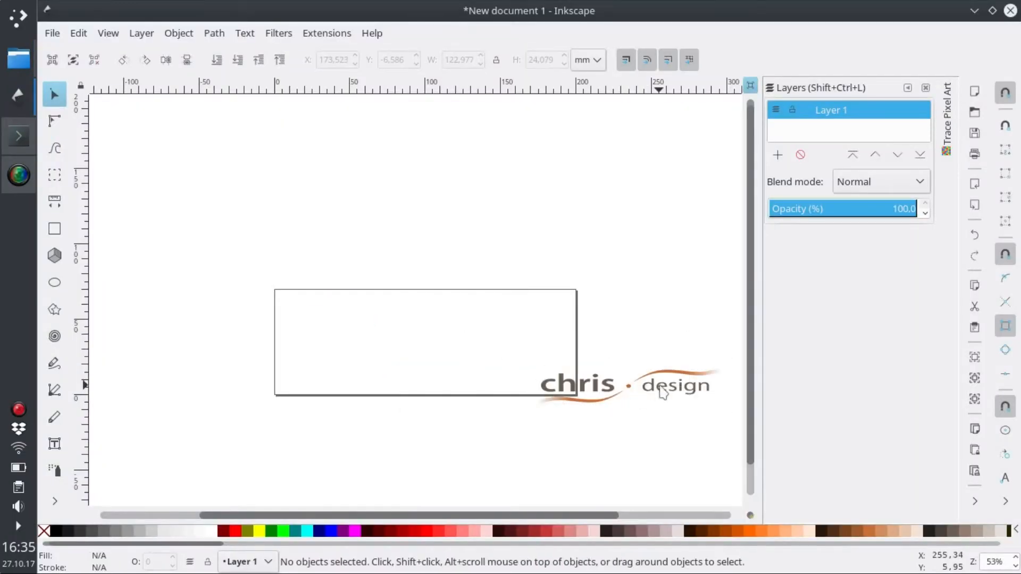
- Trace the logo bitmap to a black vector path using brightness cutoff at threshold 0.900 with live preview
click(214, 33)
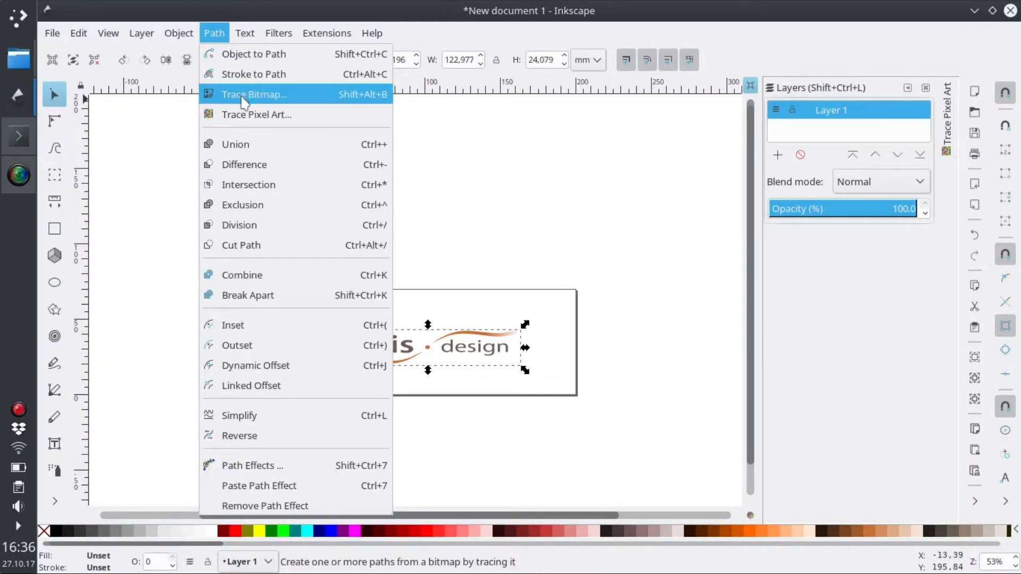
click(254, 95)
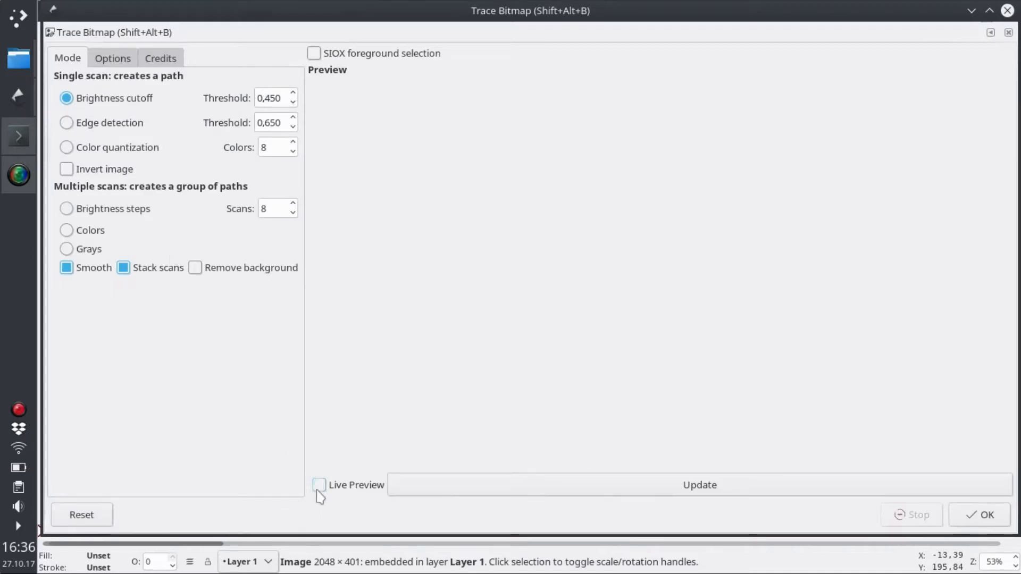
click(318, 484)
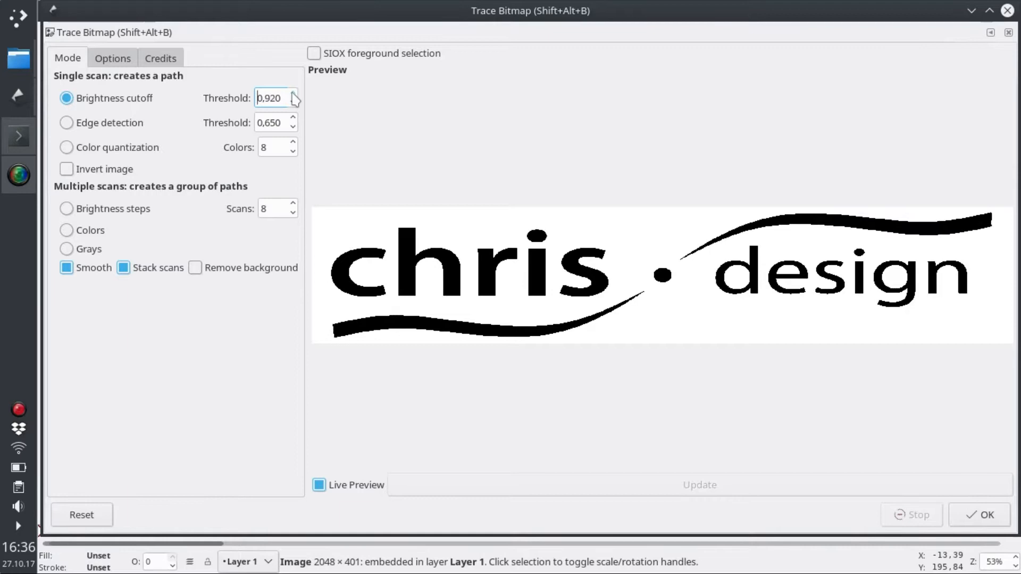
click(293, 94)
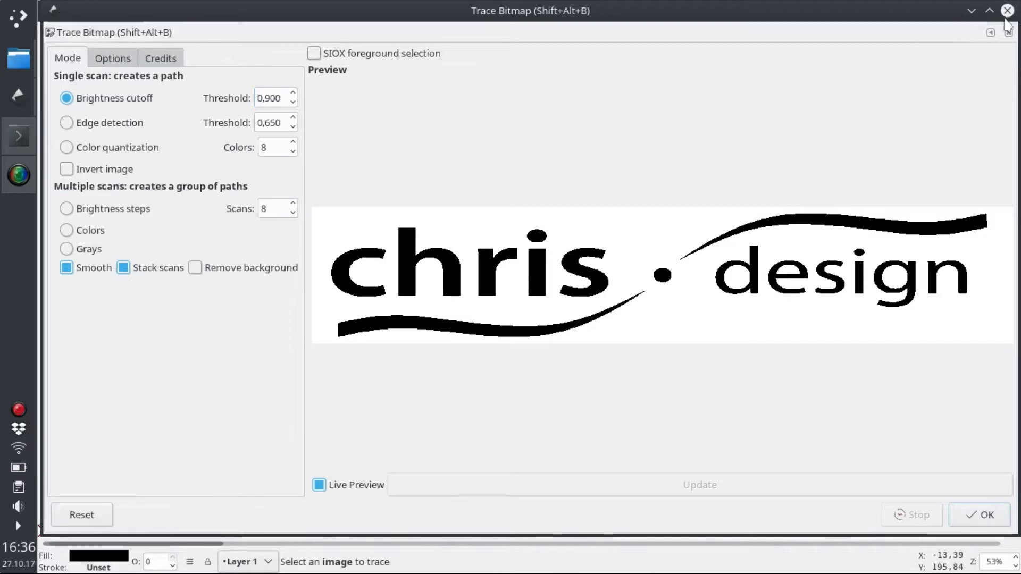
click(980, 515)
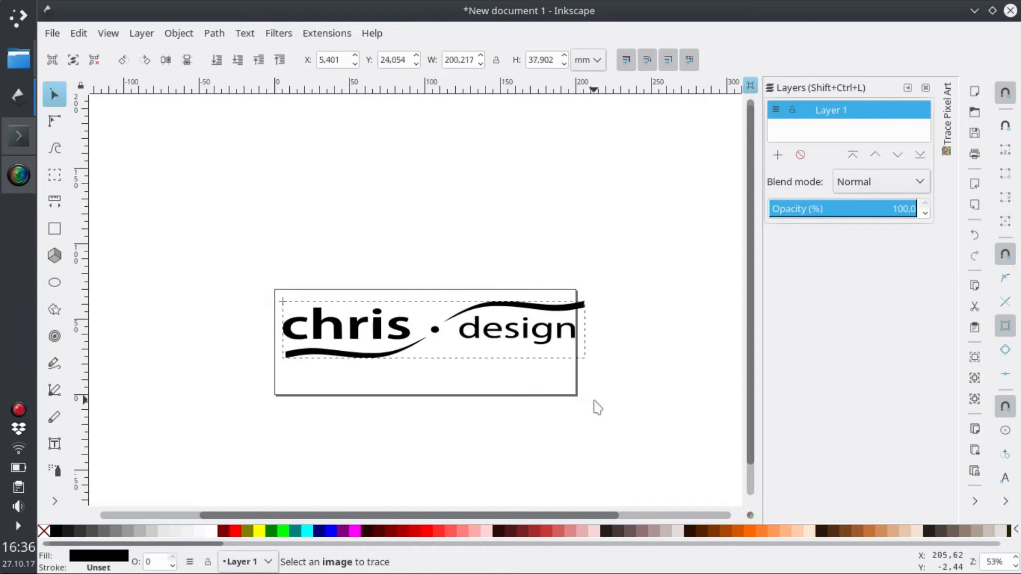
- Resize the page to the drawing via Document Properties, then select the logo for Align and Distribute
click(51, 33)
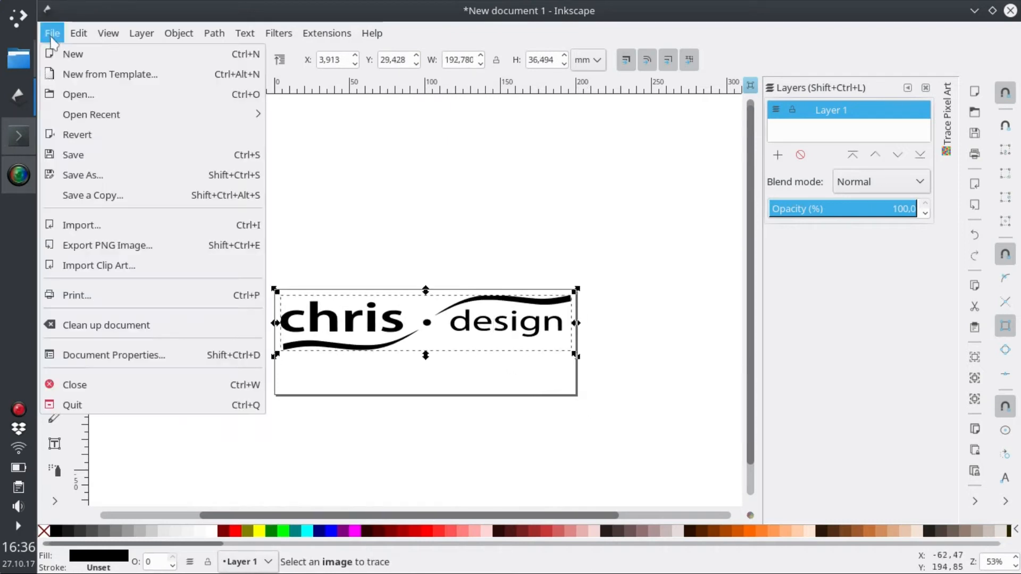
click(114, 355)
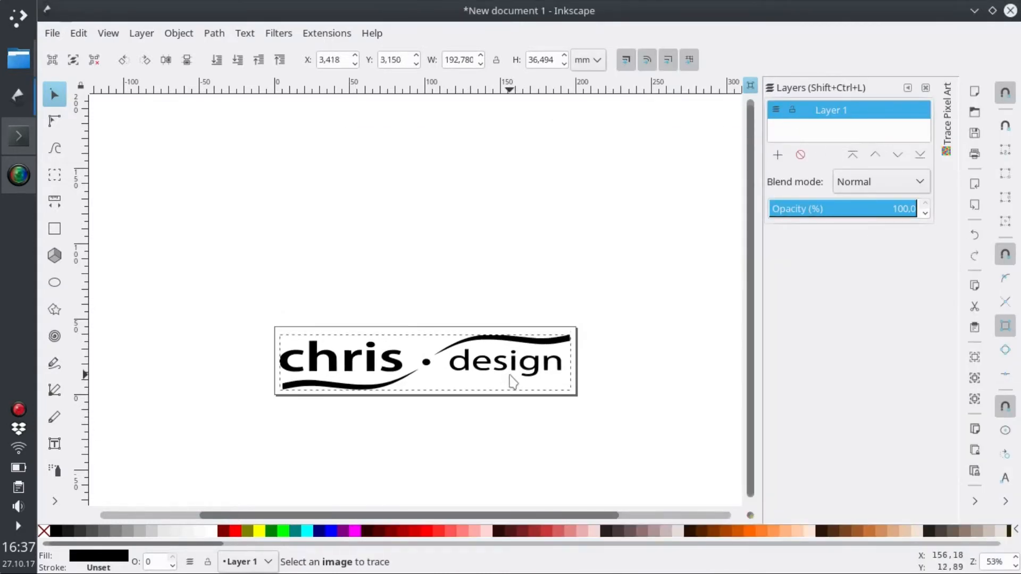
click(426, 362)
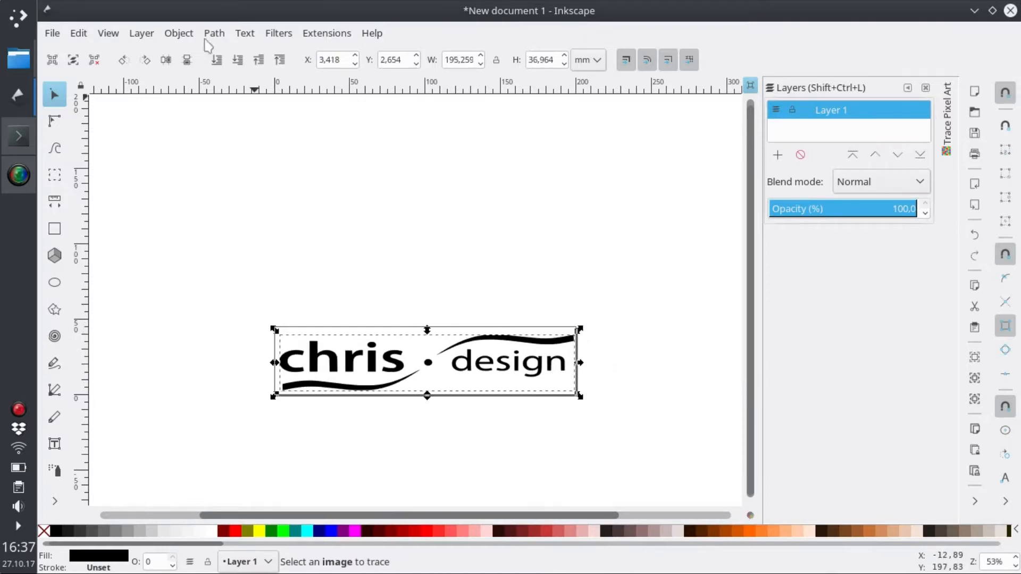
click(177, 33)
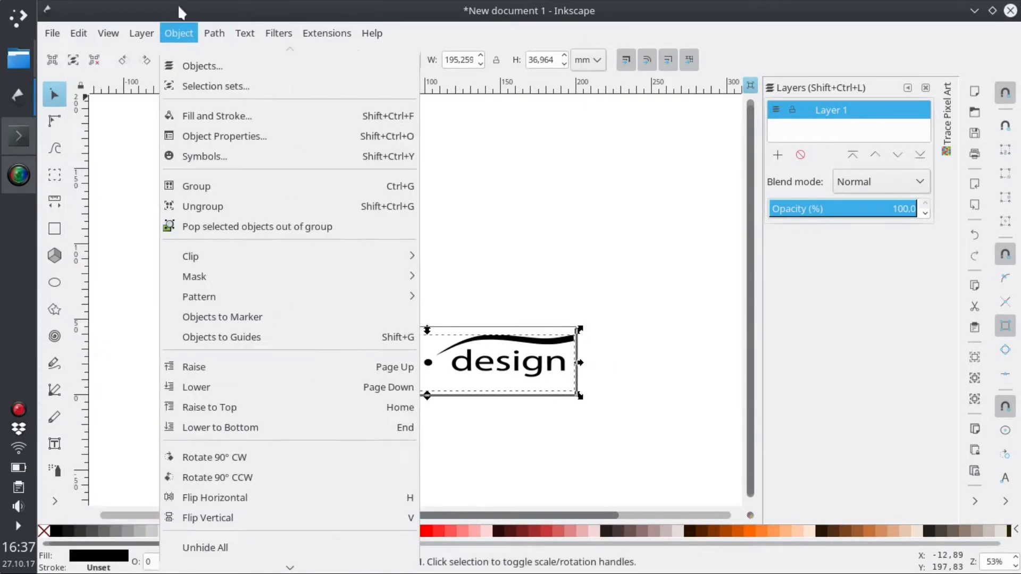
mouse_move(202, 552)
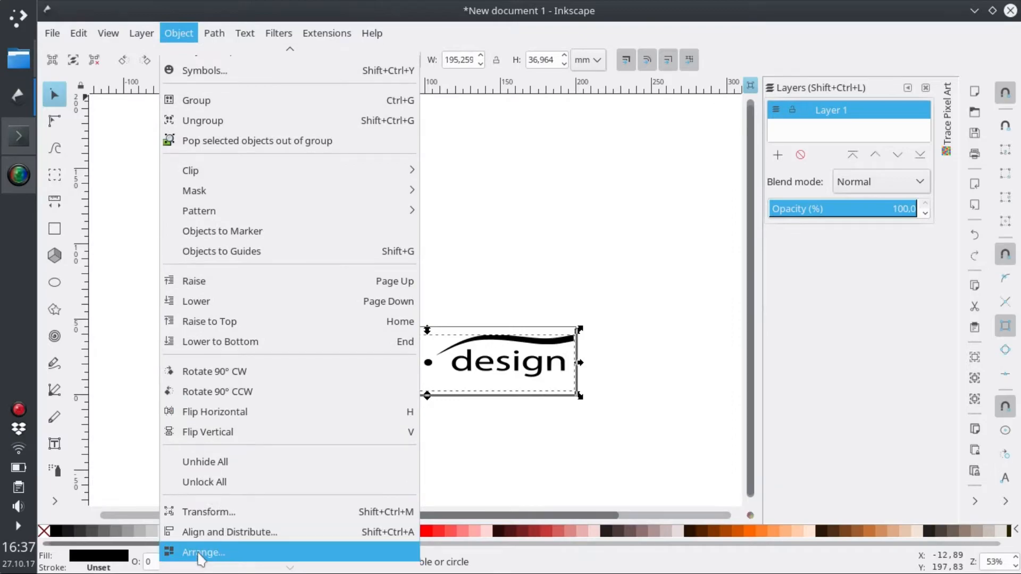
click(326, 33)
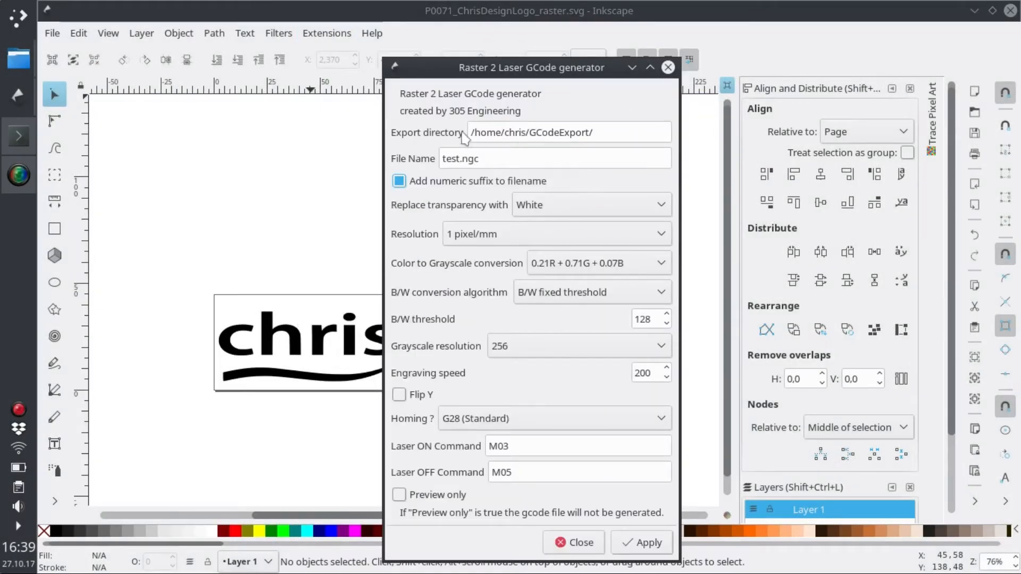
mouse_move(556, 330)
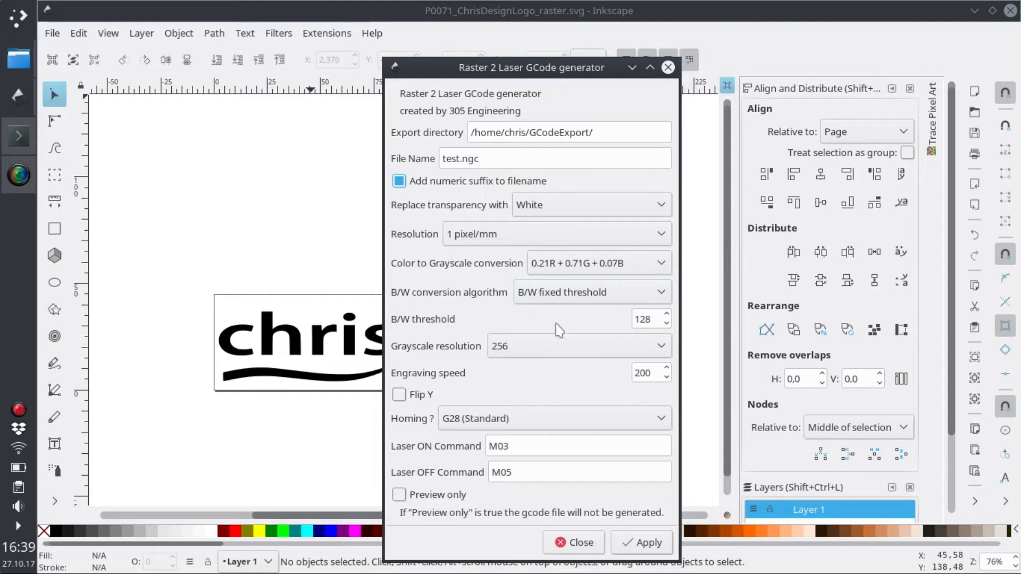
- Set resolution 5 pixel/mm, No Homing, fixed-threshold B/W conversion, and apply to generate the raster G-code
click(553, 234)
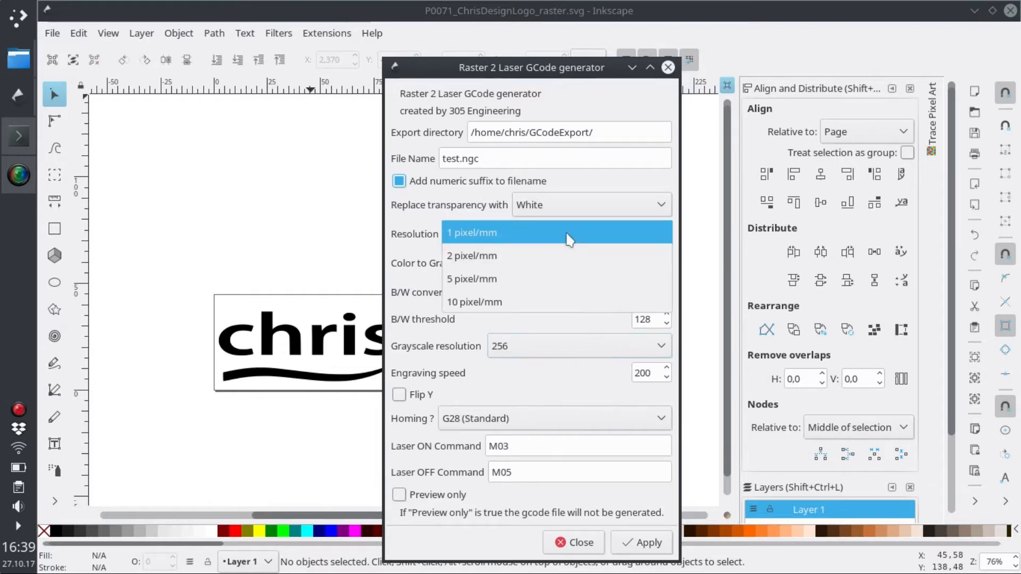
click(471, 279)
text( S1)
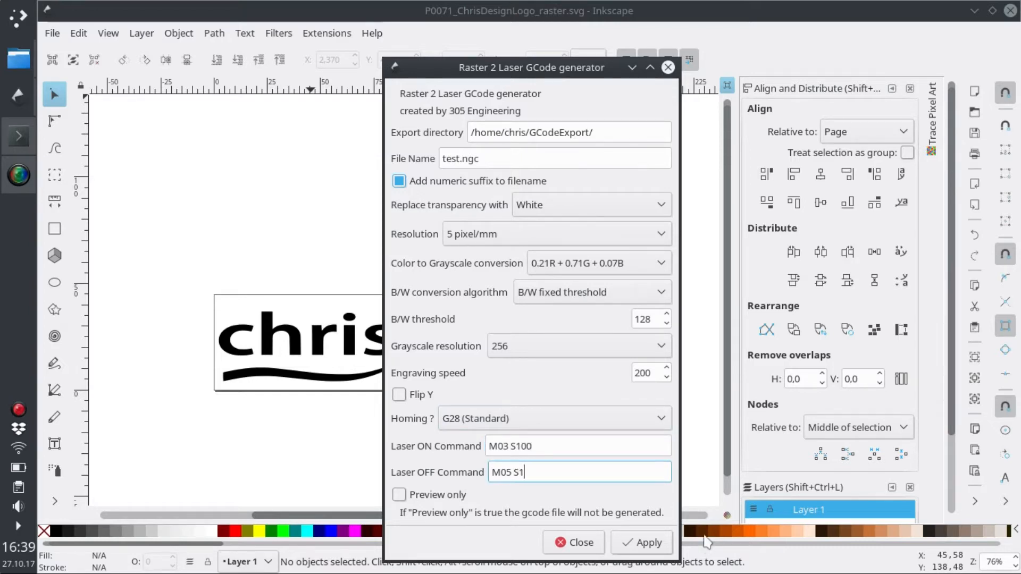
click(553, 418)
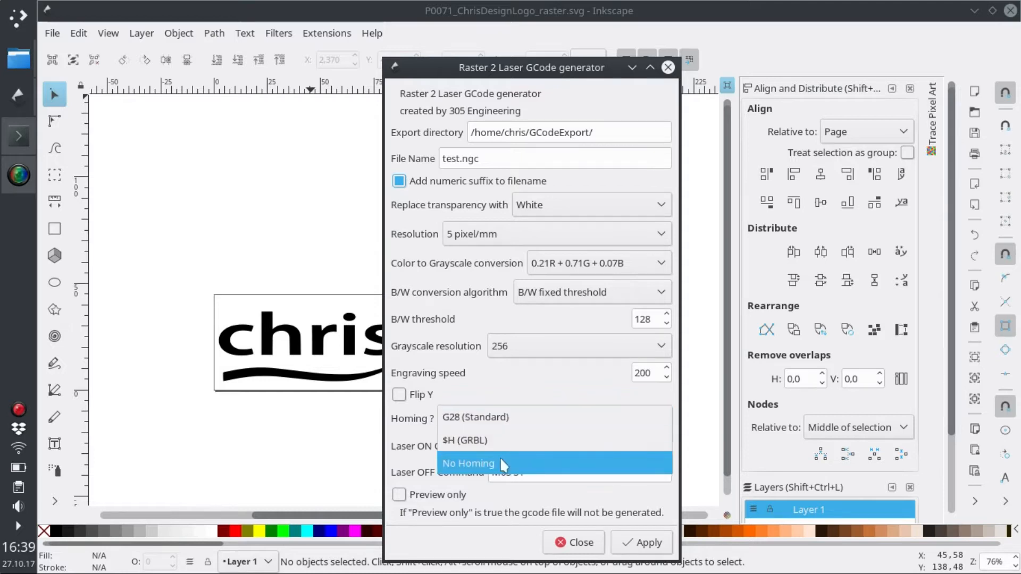
click(467, 462)
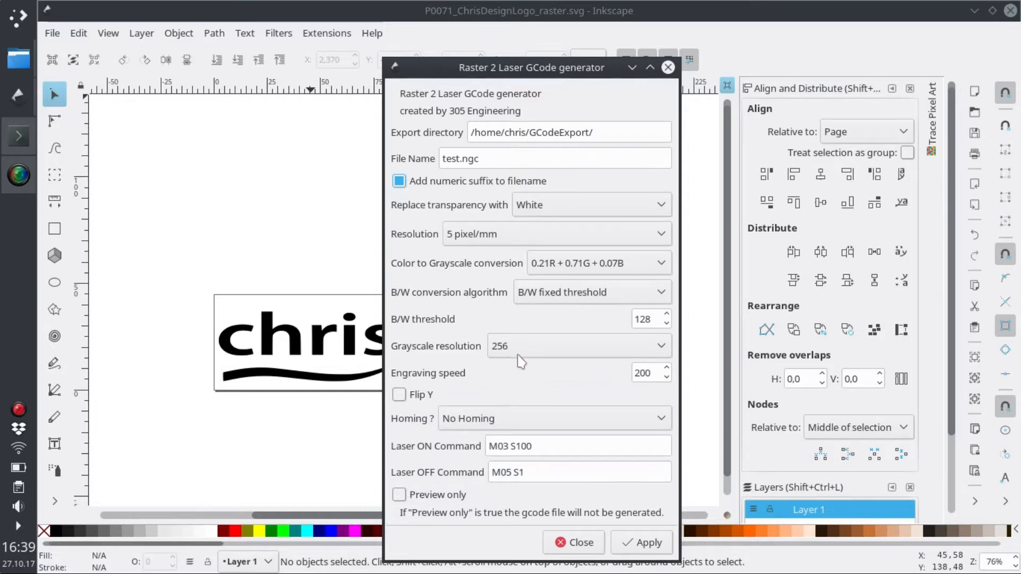
click(591, 291)
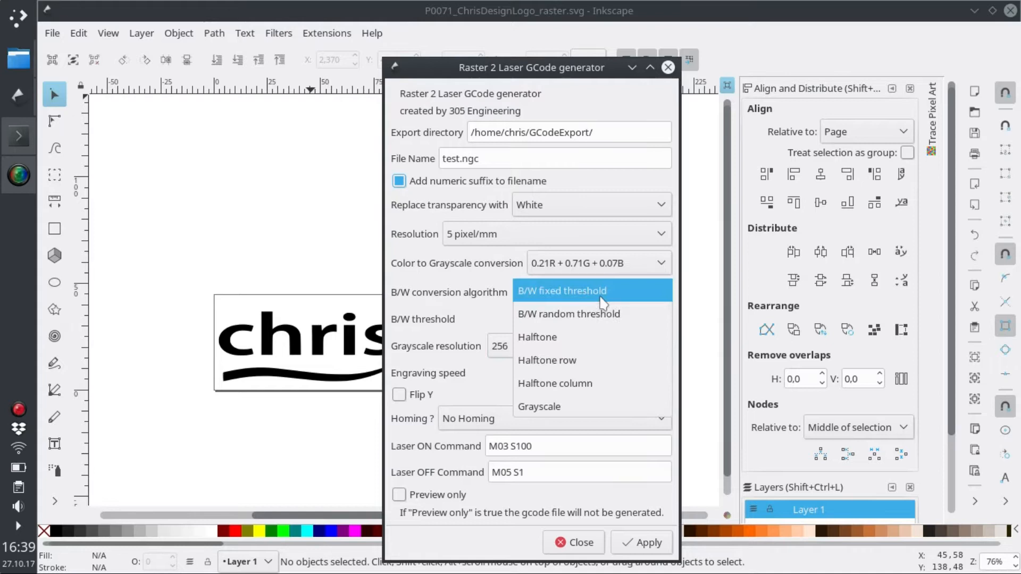
click(561, 290)
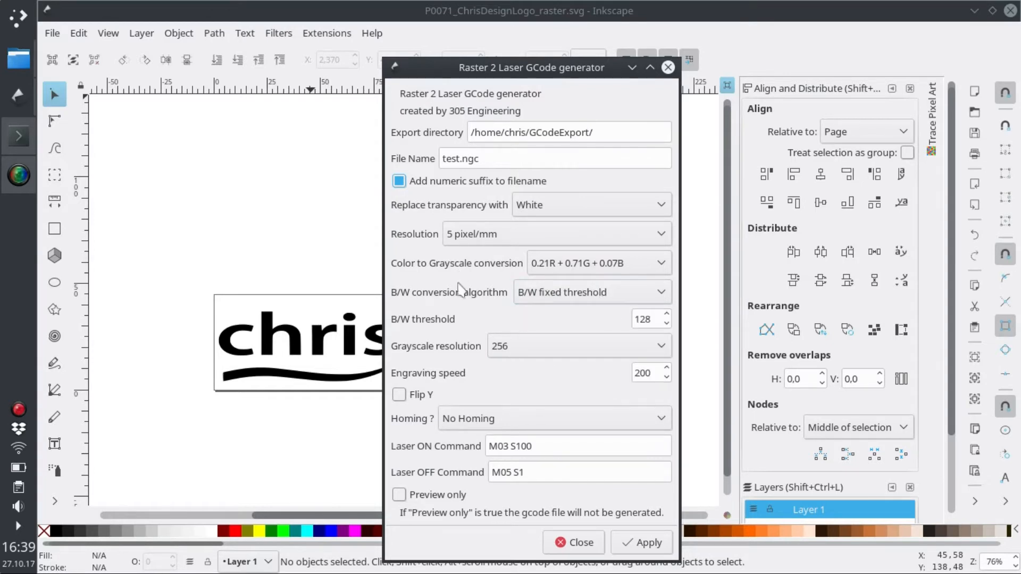
click(640, 542)
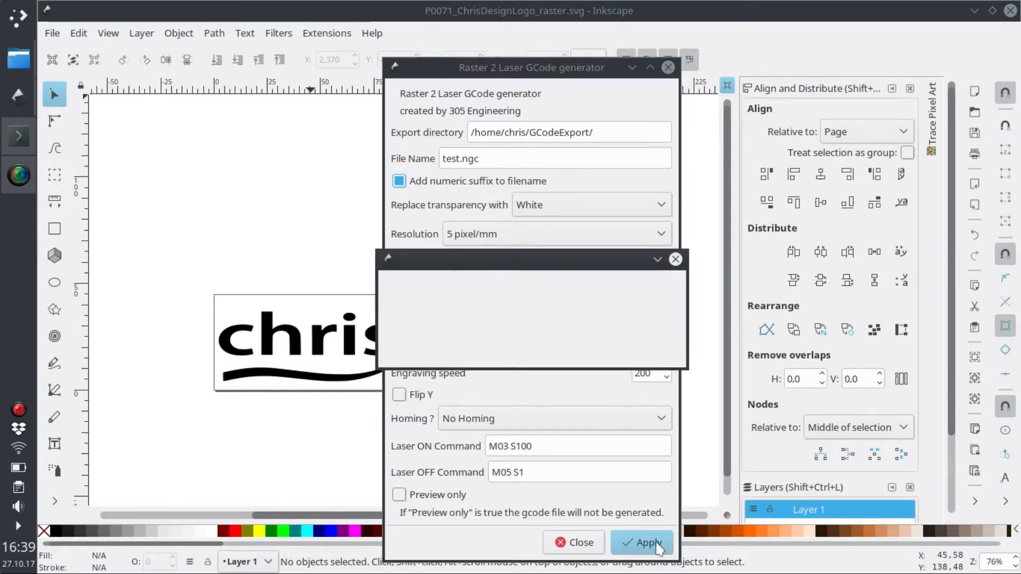
click(641, 542)
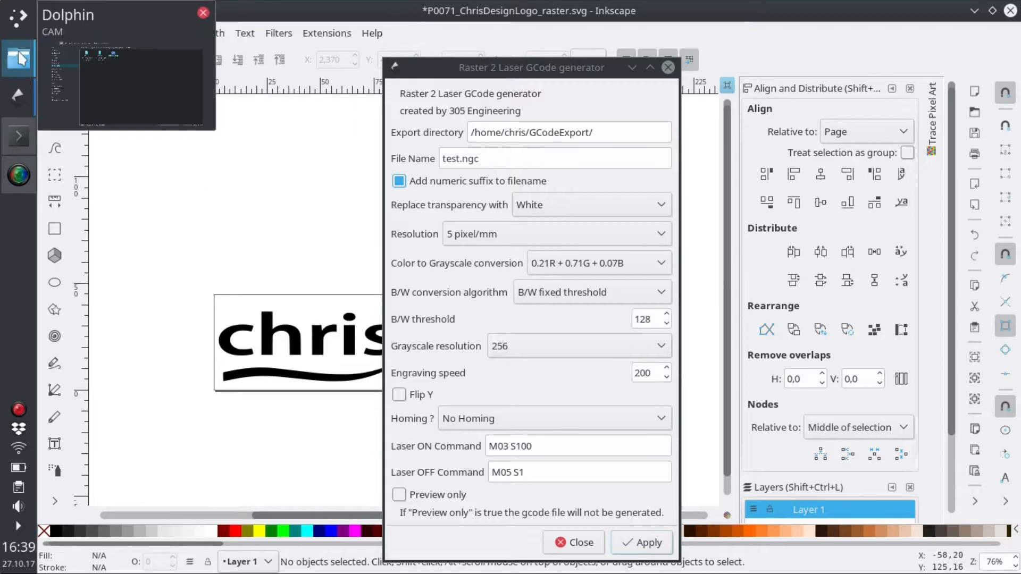
- In GCodeExport view the preview image, then read test.ngc_0001_BWfix_128_gcode.txt in Kate down to its final M02
click(568, 132)
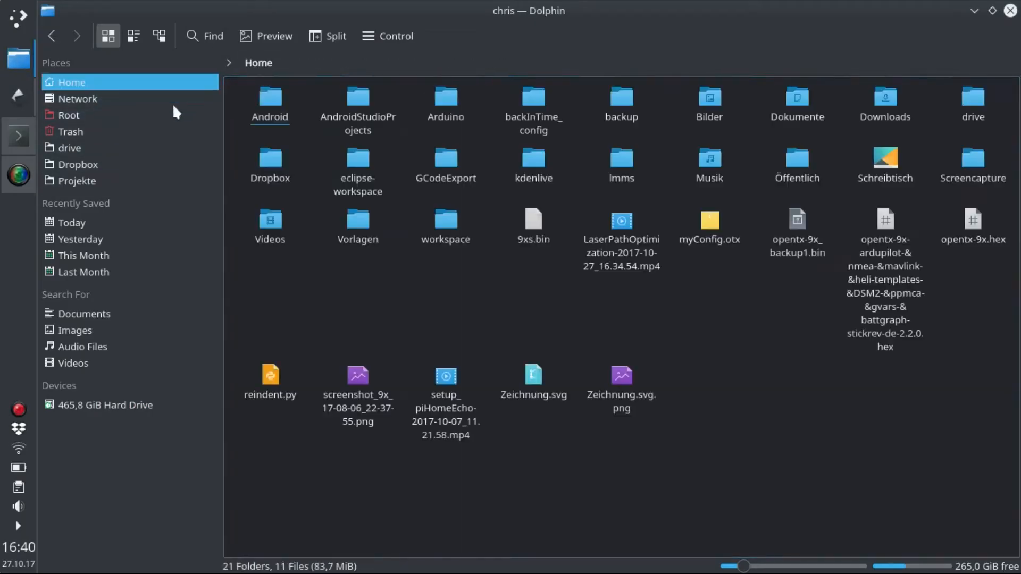
double_click(446, 166)
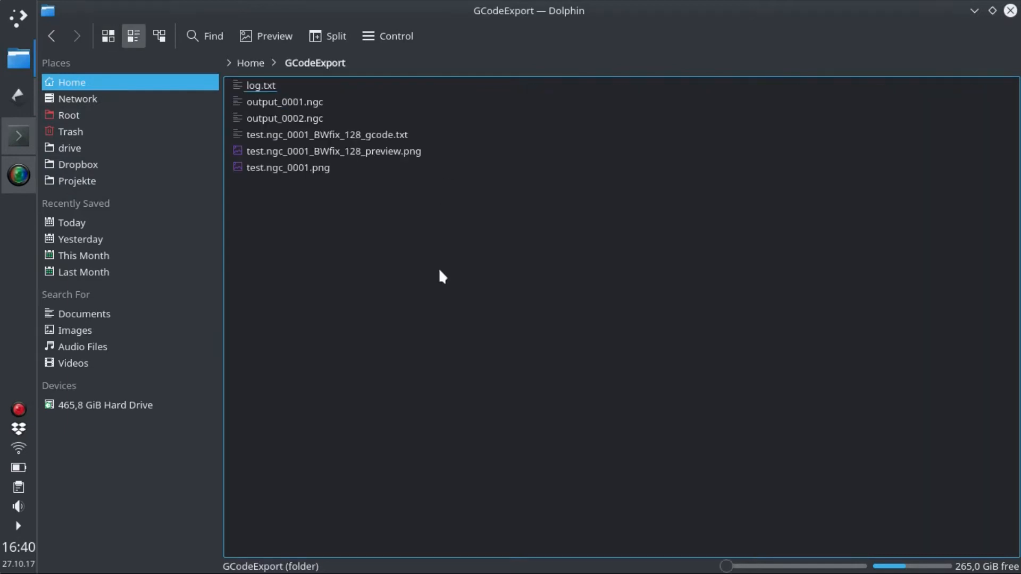
double_click(333, 151)
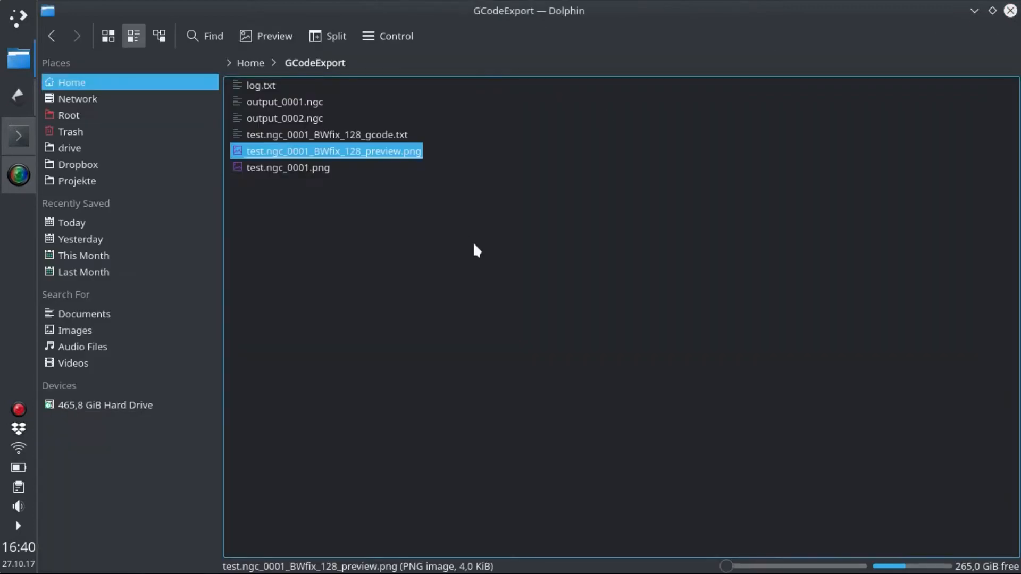
click(326, 134)
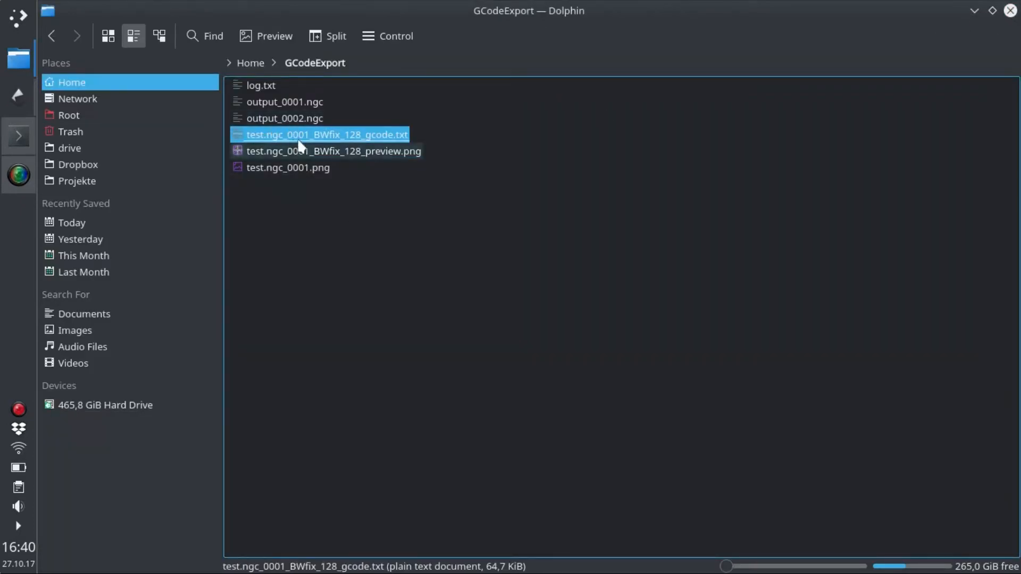
double_click(326, 134)
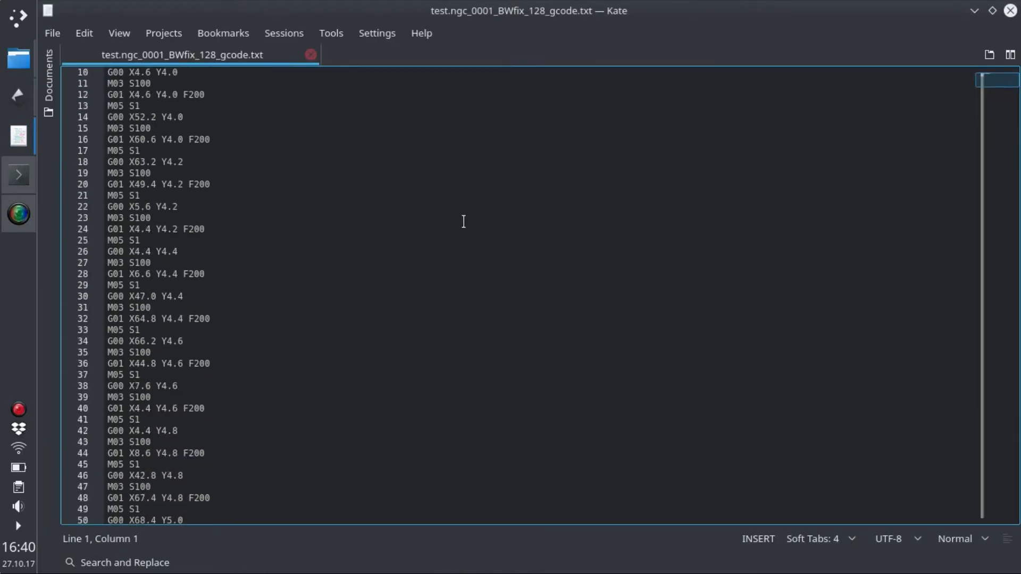
scroll(down, 3)
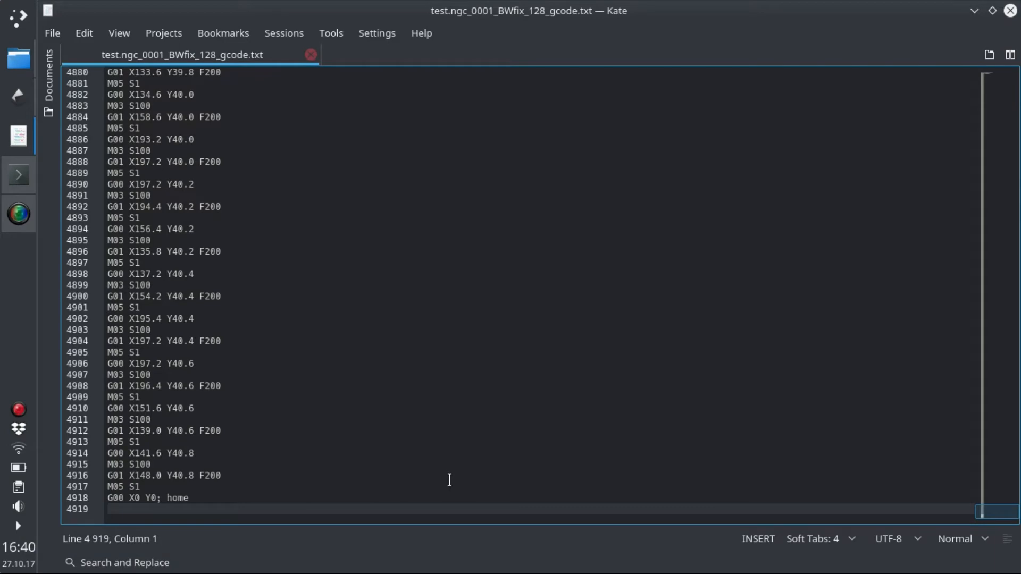
text(M02)
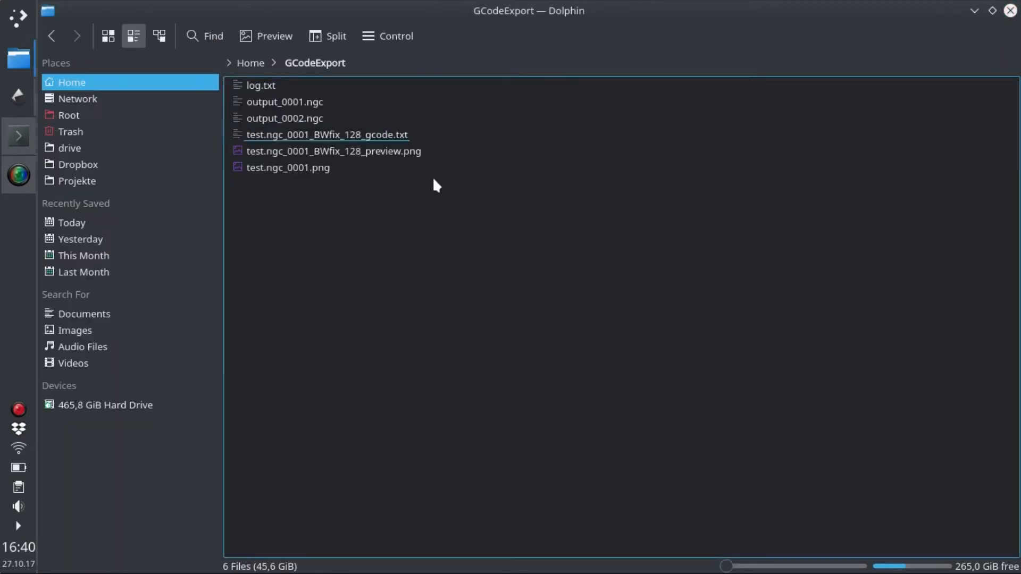
- Rename the raster G-code text file to P0071_ChrisDesignLogo_raster.ngc
right_click(327, 135)
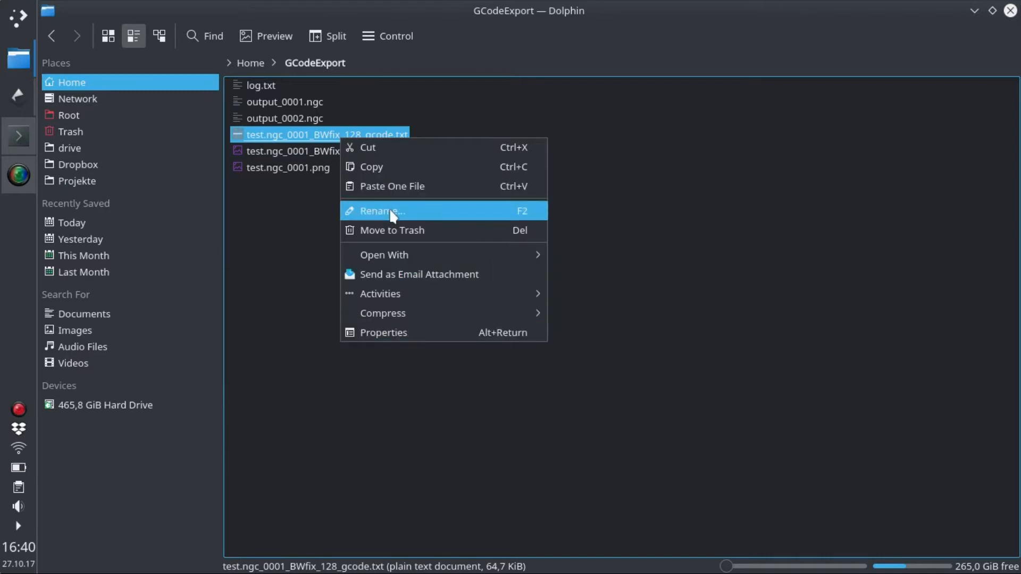
click(382, 210)
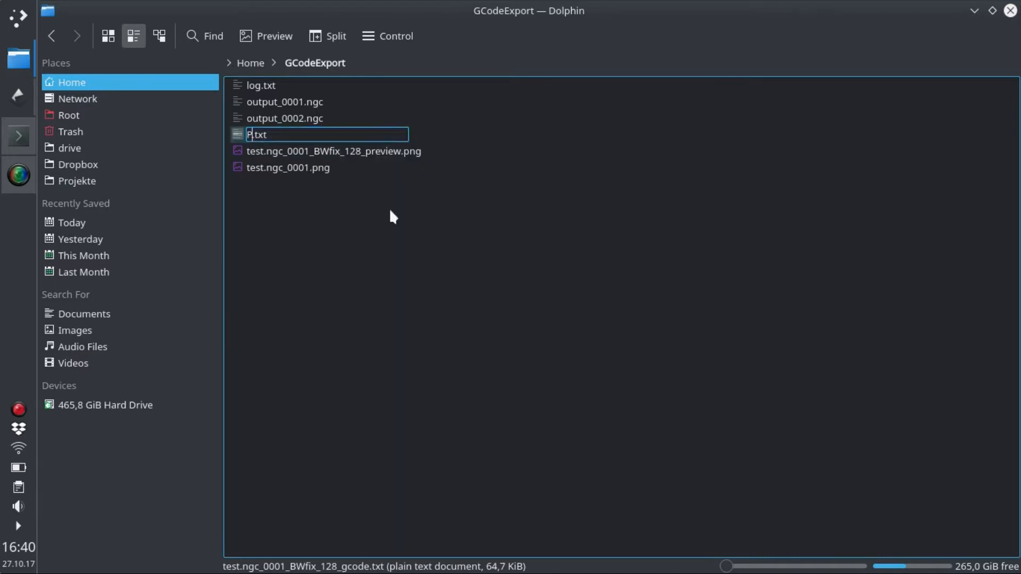
text(0071_)
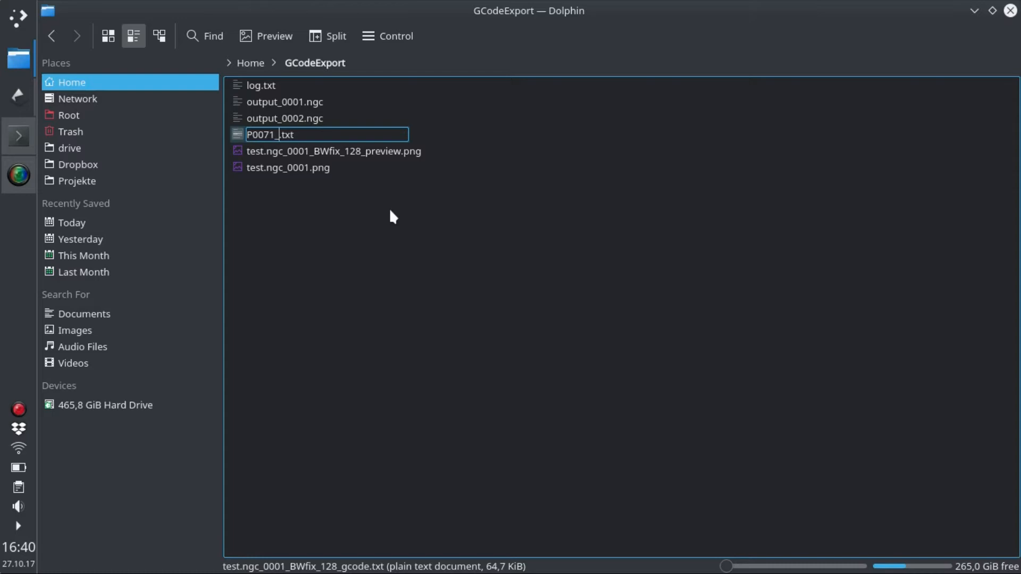
text(ChrisDesignLogo_raste)
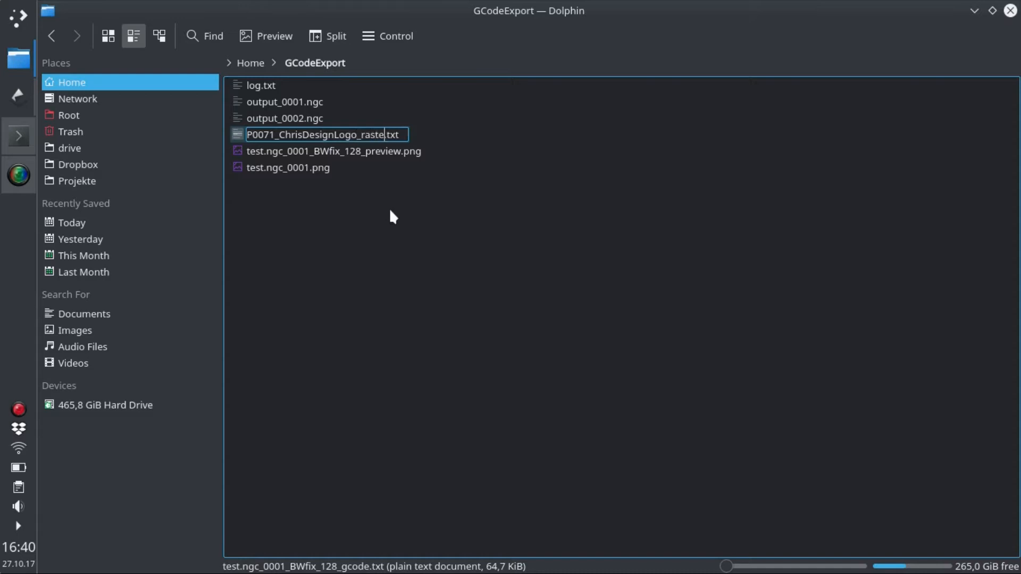
key(BackSpace)
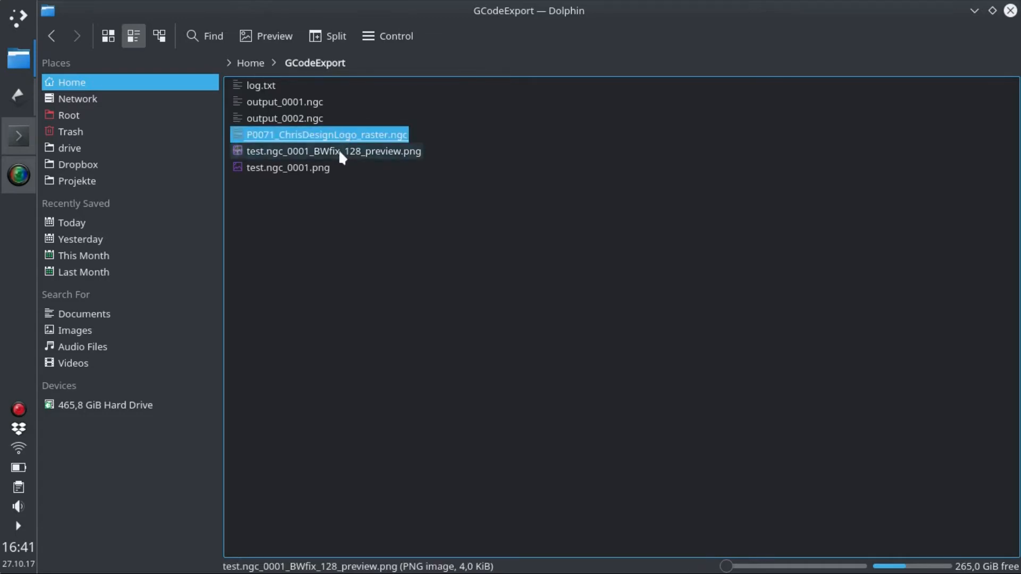
click(51, 36)
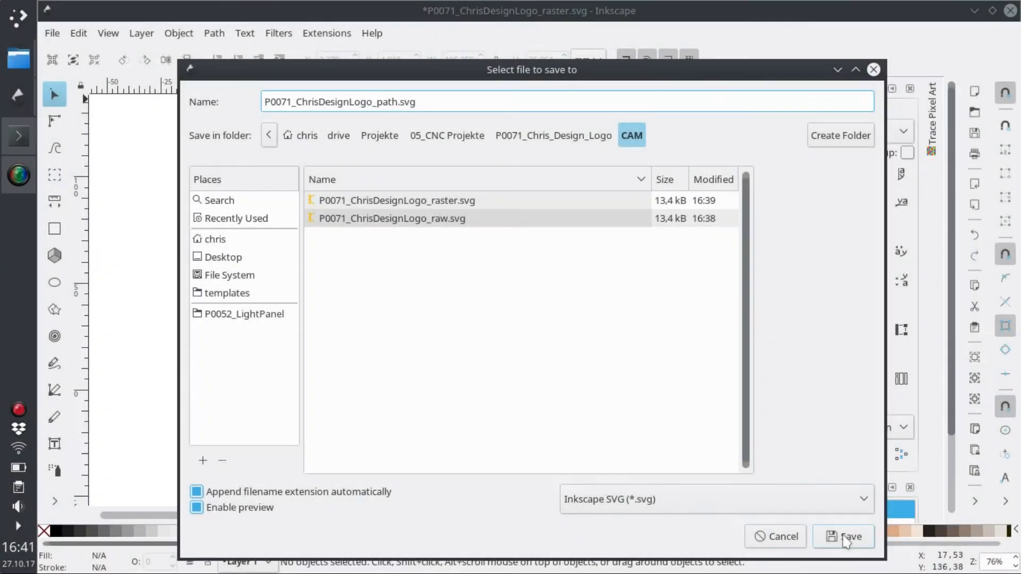
- Save the drawing as P0071_ChrisDesignLogo_path.svg in the CAM folder
click(843, 536)
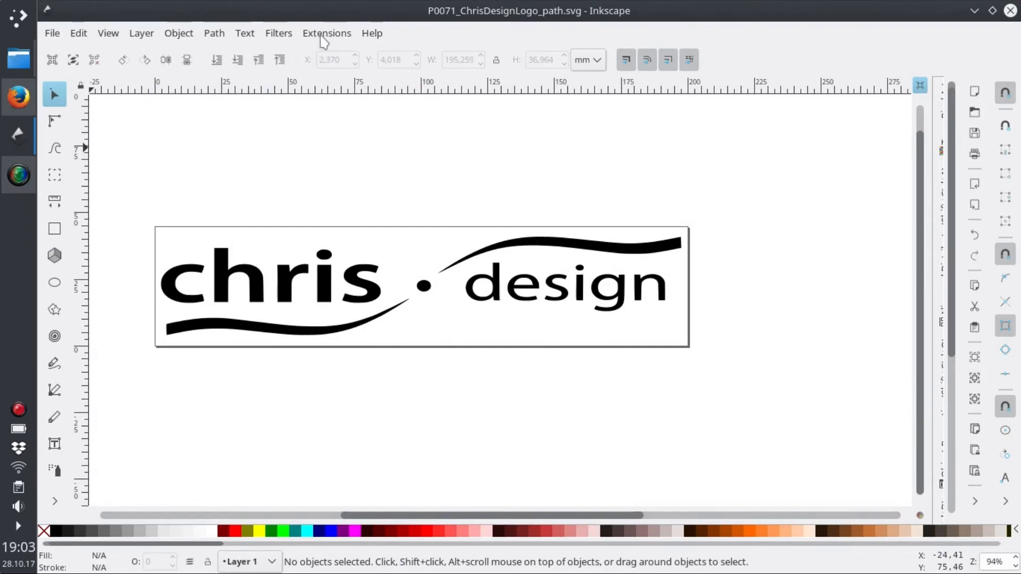
- Run the Lasertools extension to export path G-code P0071_ChrisDesignLogo_path.ngc into GCodeExport
click(326, 33)
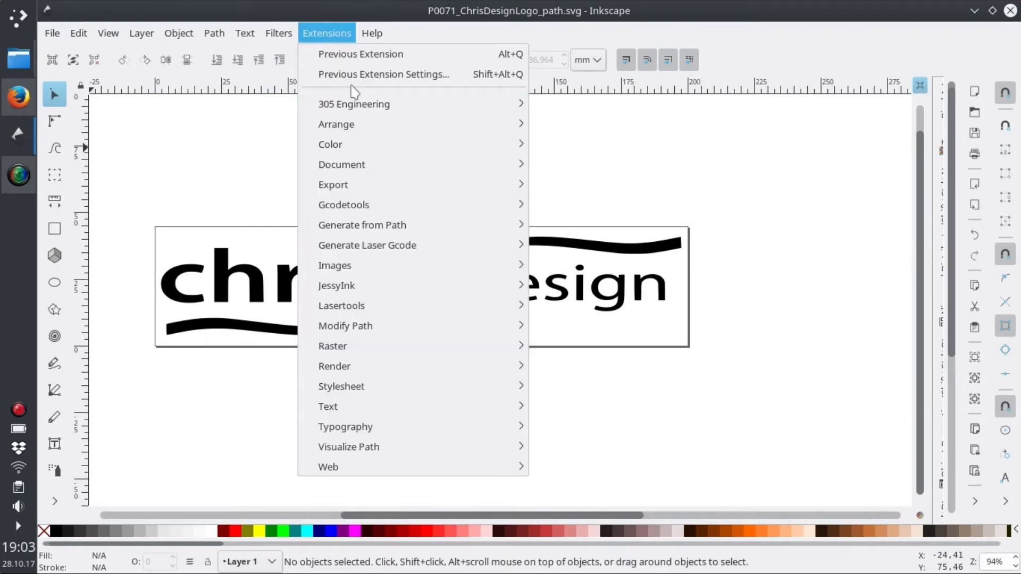
mouse_move(362, 224)
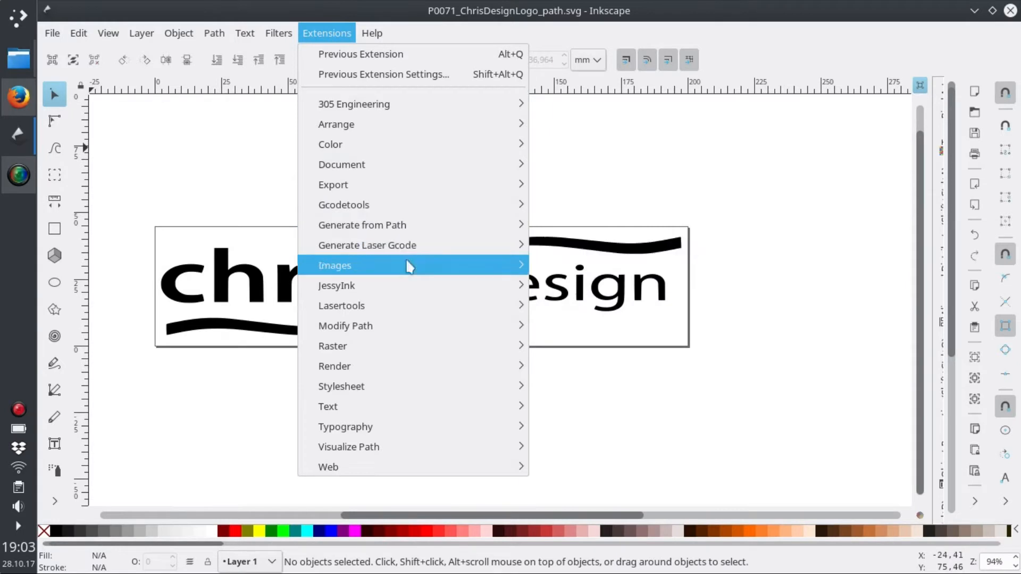
click(341, 305)
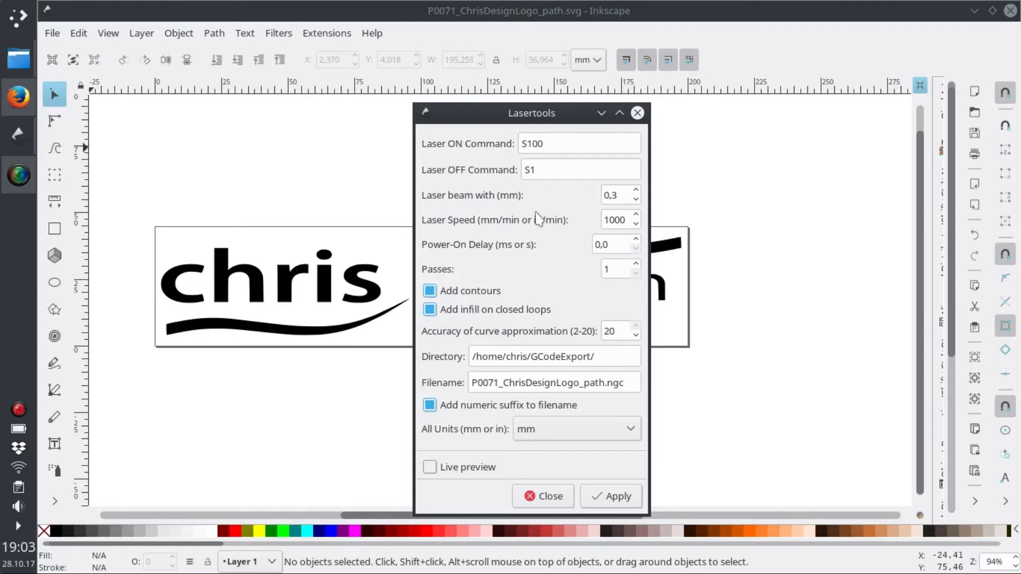
mouse_move(588, 245)
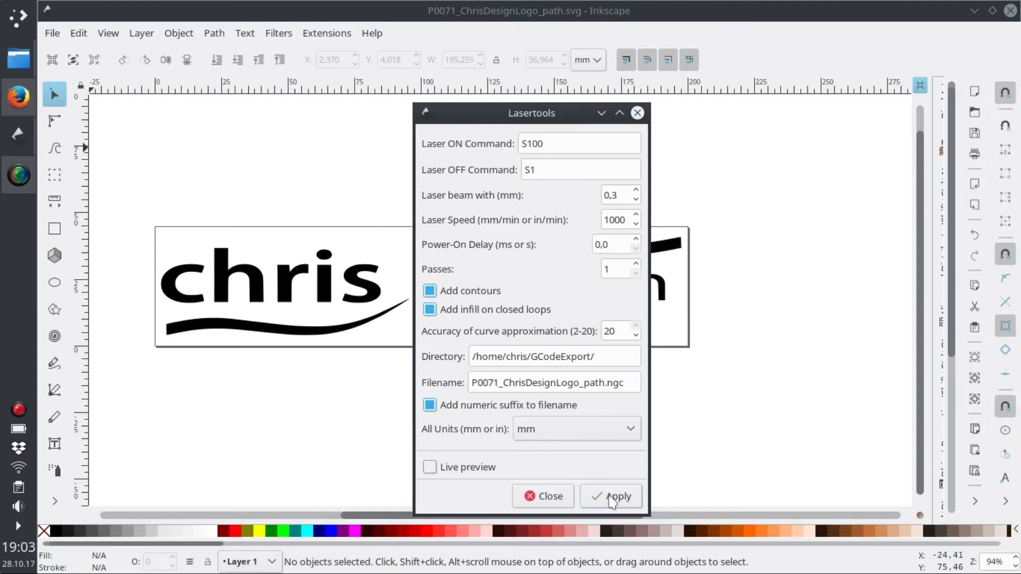
click(617, 497)
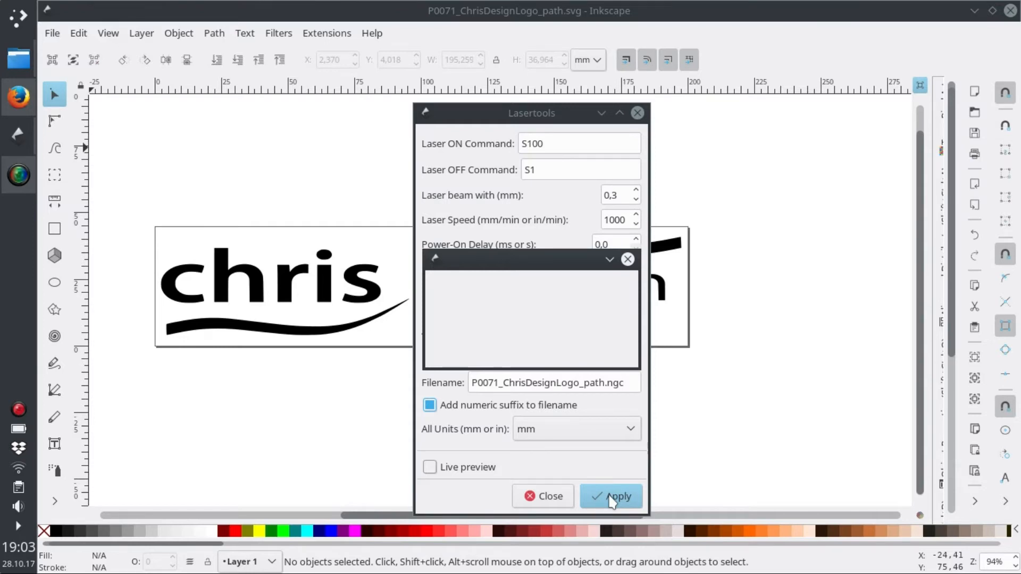
mouse_move(752, 460)
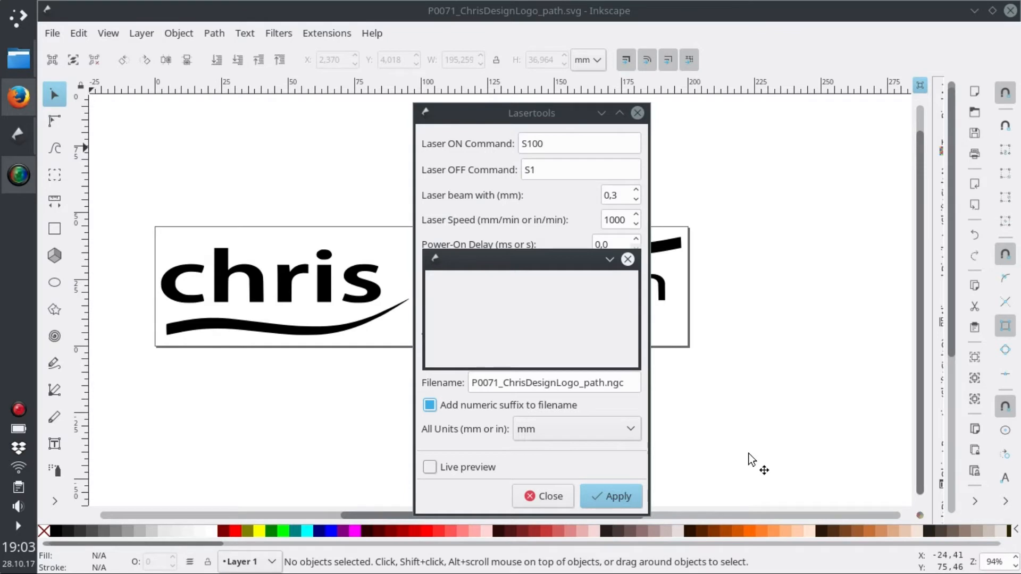
click(610, 496)
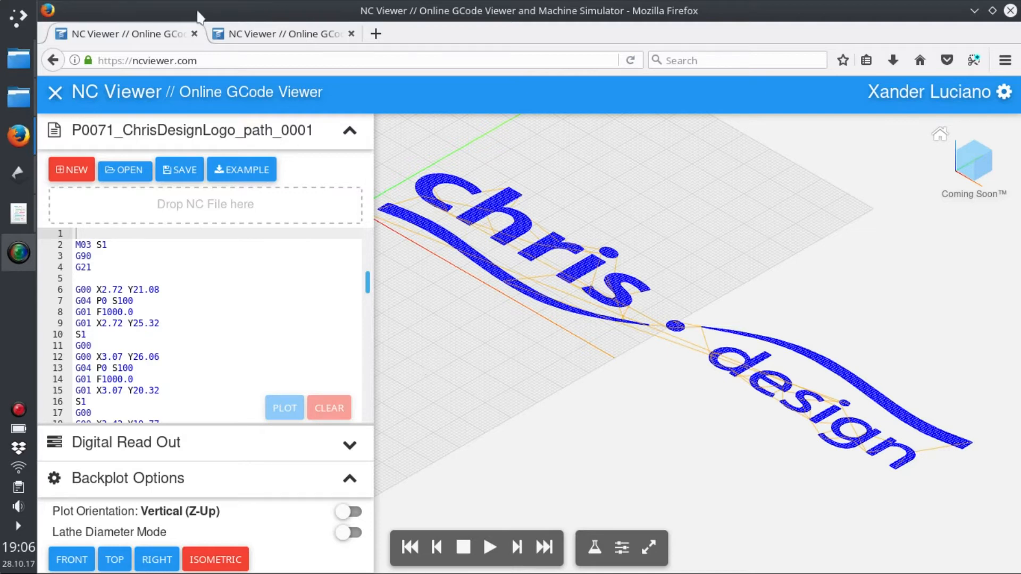
- View the raster G-code plot tab, then return to the path G-code plot for comparison
click(283, 33)
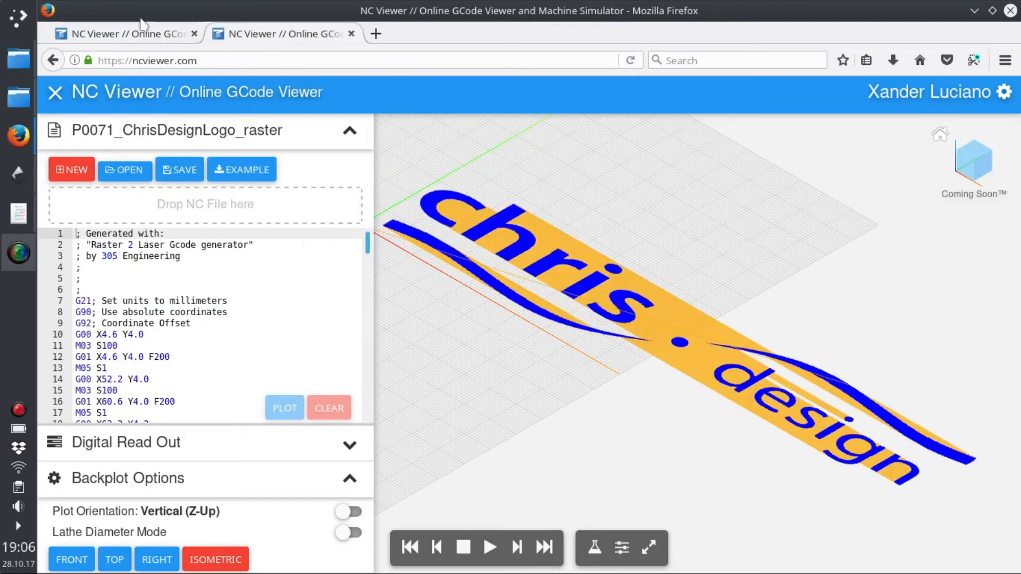
click(280, 33)
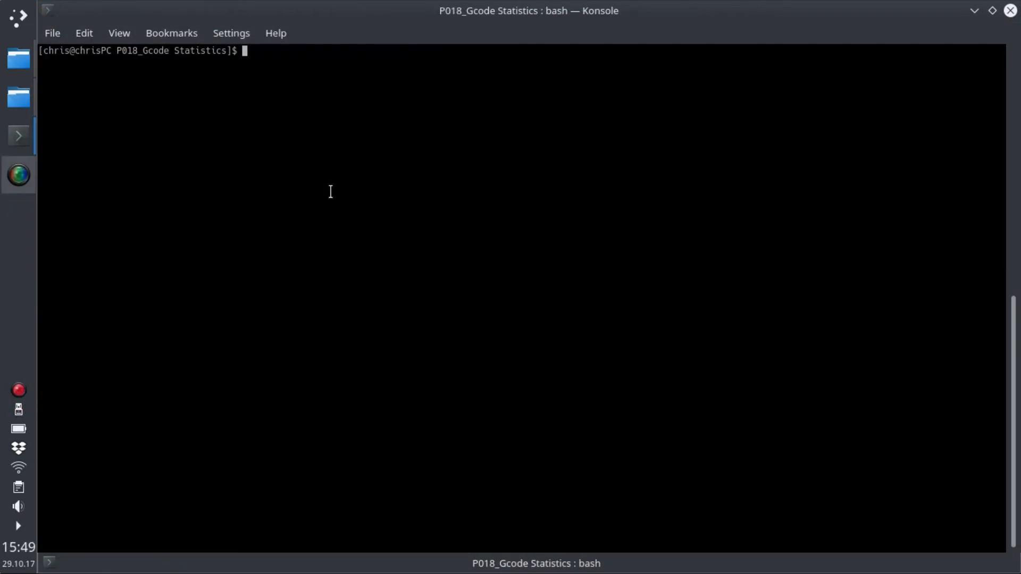
- Run gcodestats.py on the raster and path .ngc files: raster totals 21889.3 mm, path 6828.3 mm
text(python gcodestats.py /home/chris/drive/Projekte/05_CNC\ Projekte/P0071_Chris_Design_Logo/CAM/P0071_ChrisDesignLogo_path_0001.ngc)
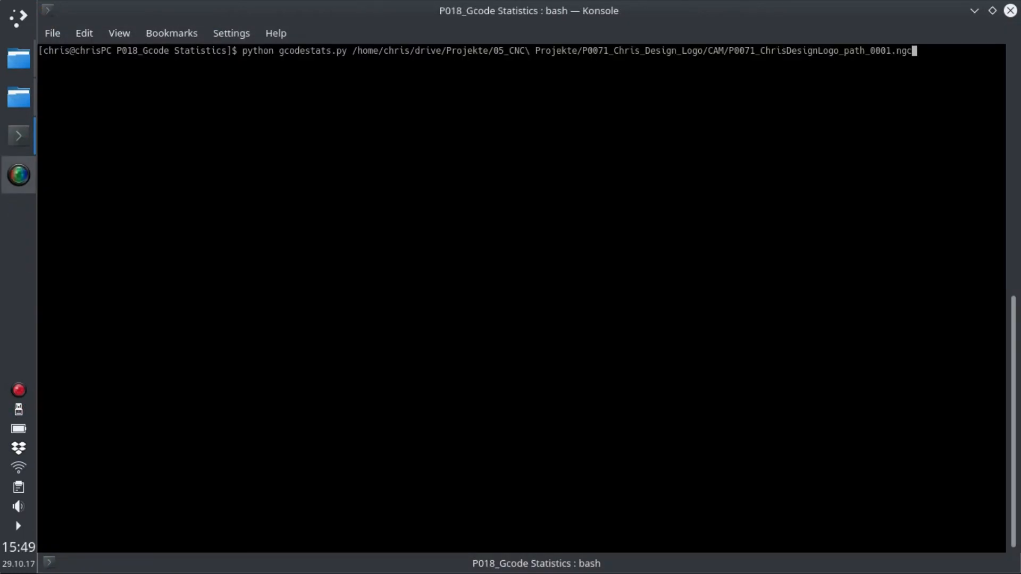
text(raster)
key(Return)
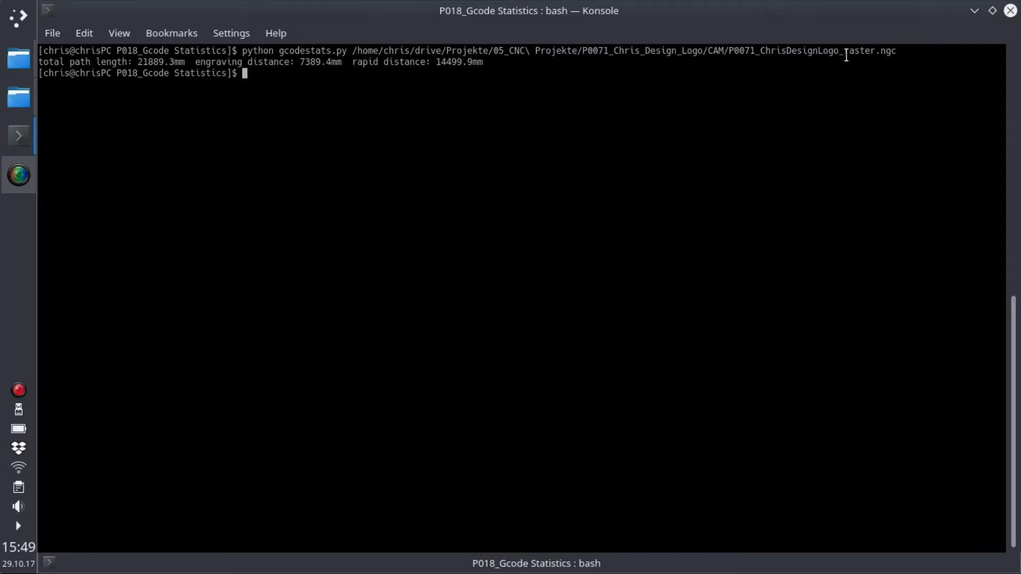
double_click(859, 51)
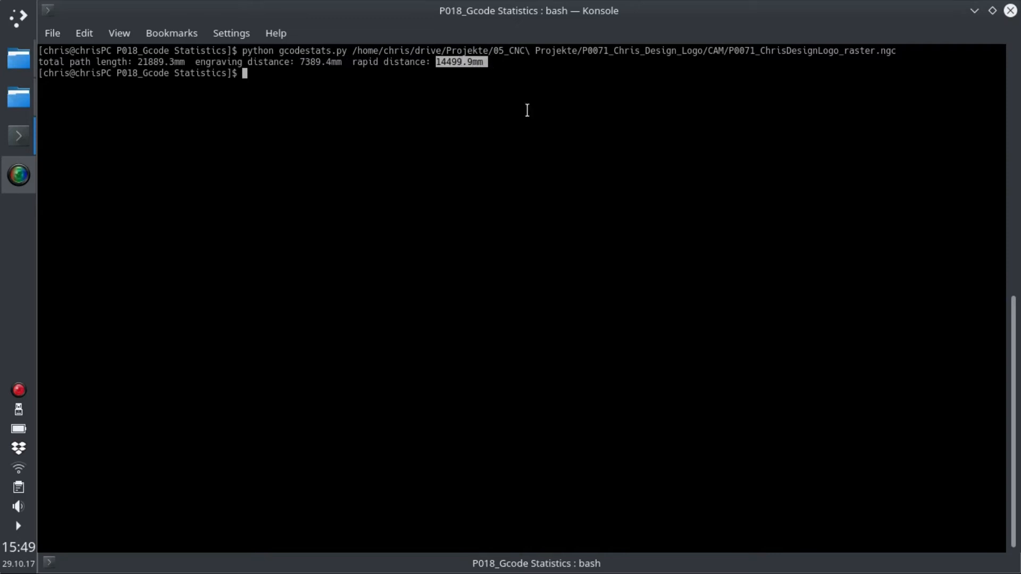
text(clear)
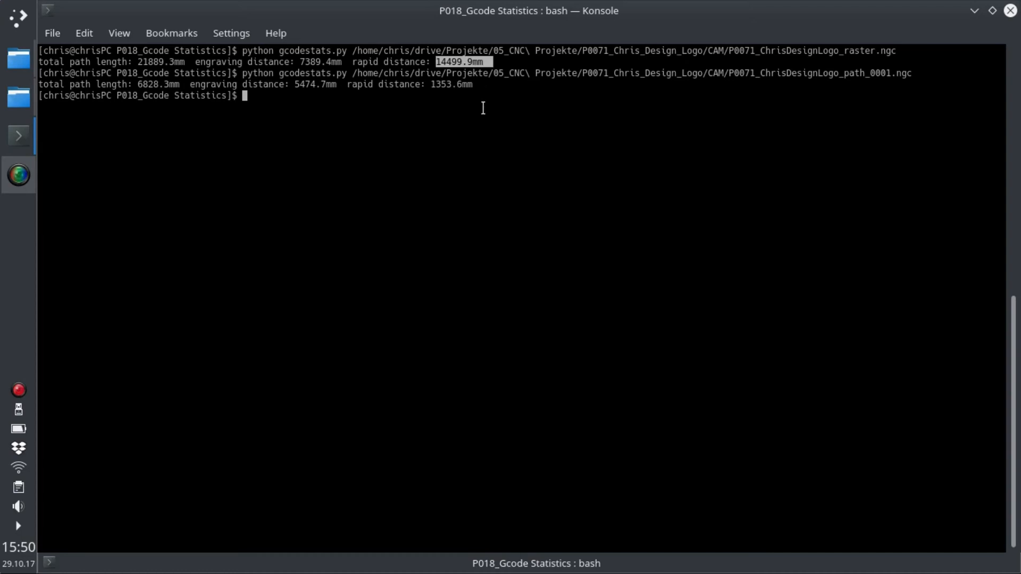
mouse_move(474, 84)
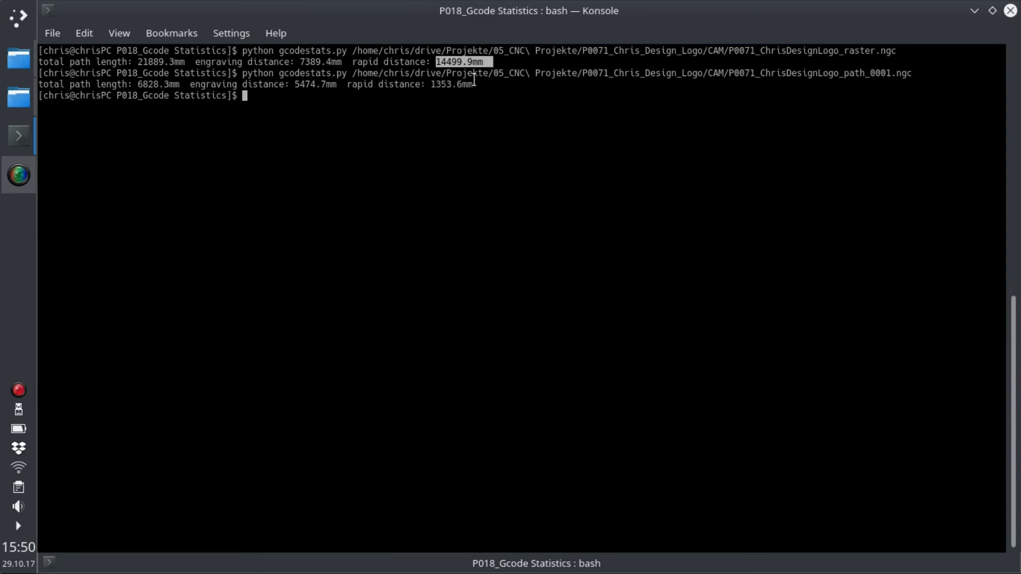